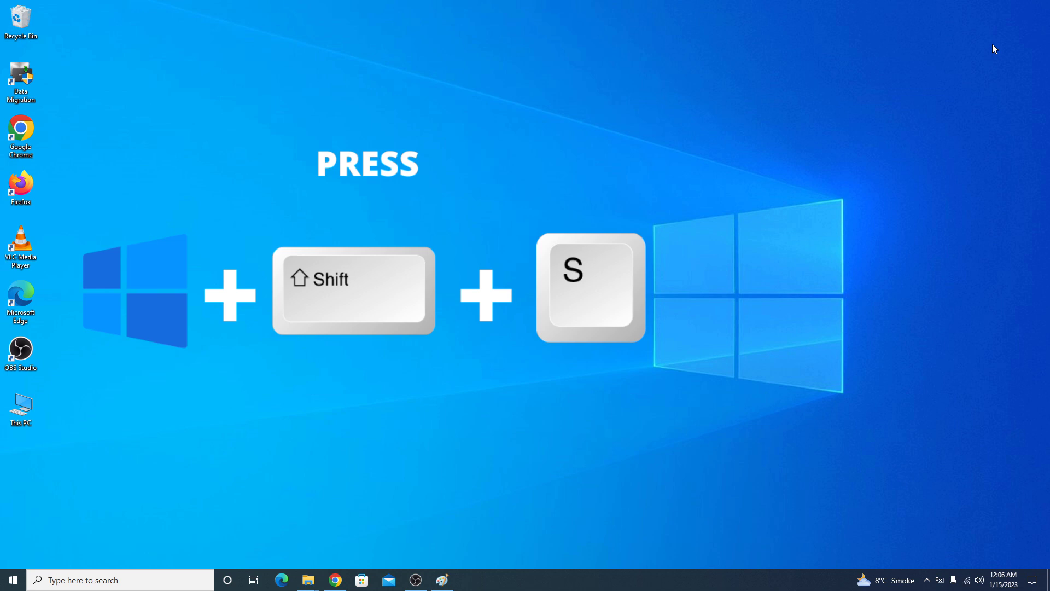
# Bring up the screen-snipping overlay over the desktop with Win+Shift+S.
pyautogui.press('win+shift+s')
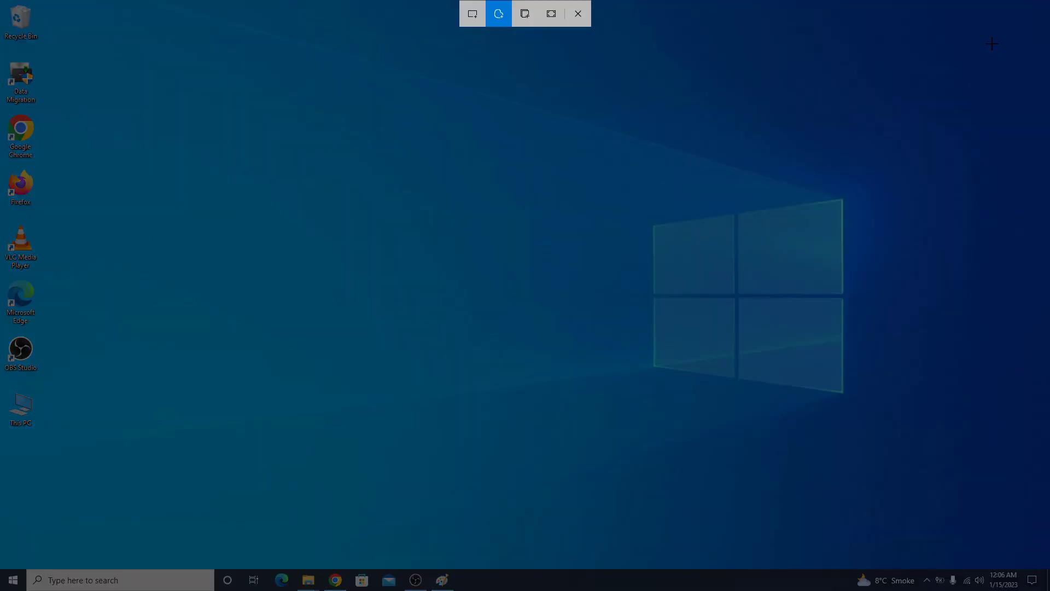
pyautogui.moveTo(568, 60)
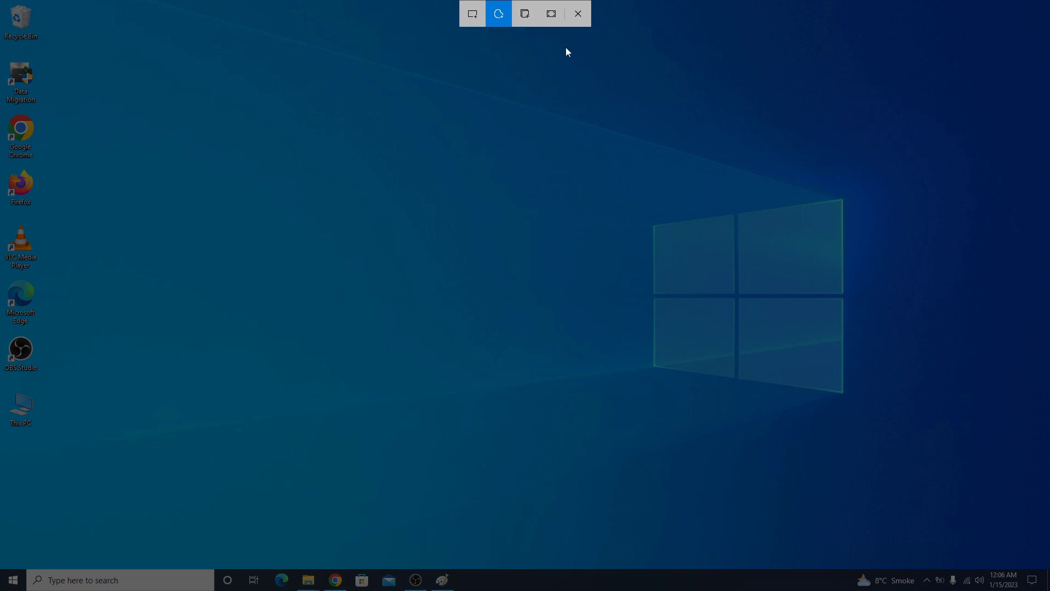
pyautogui.moveTo(551, 13)
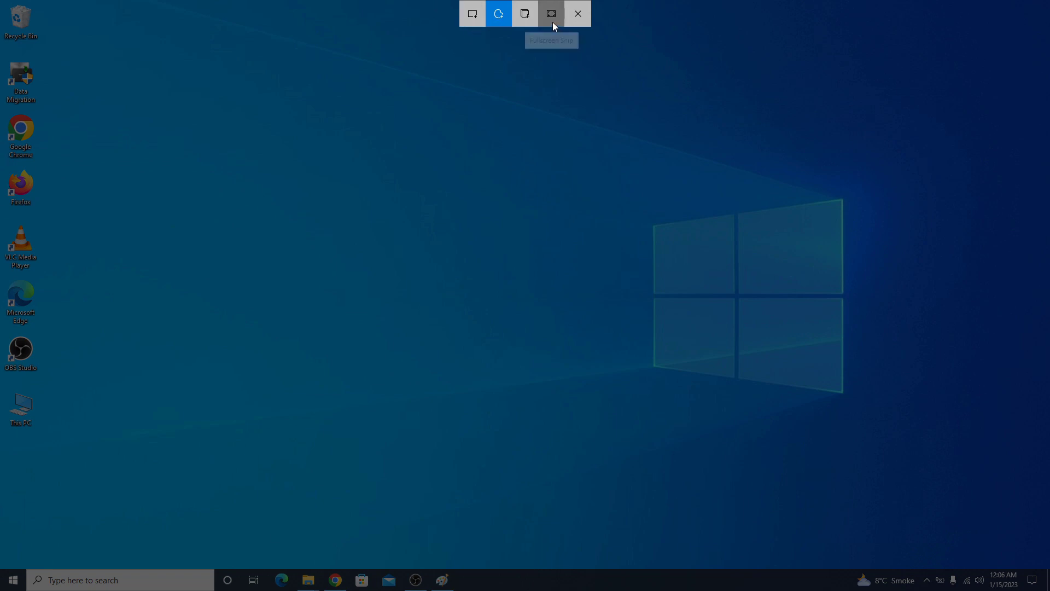
pyautogui.moveTo(550, 13)
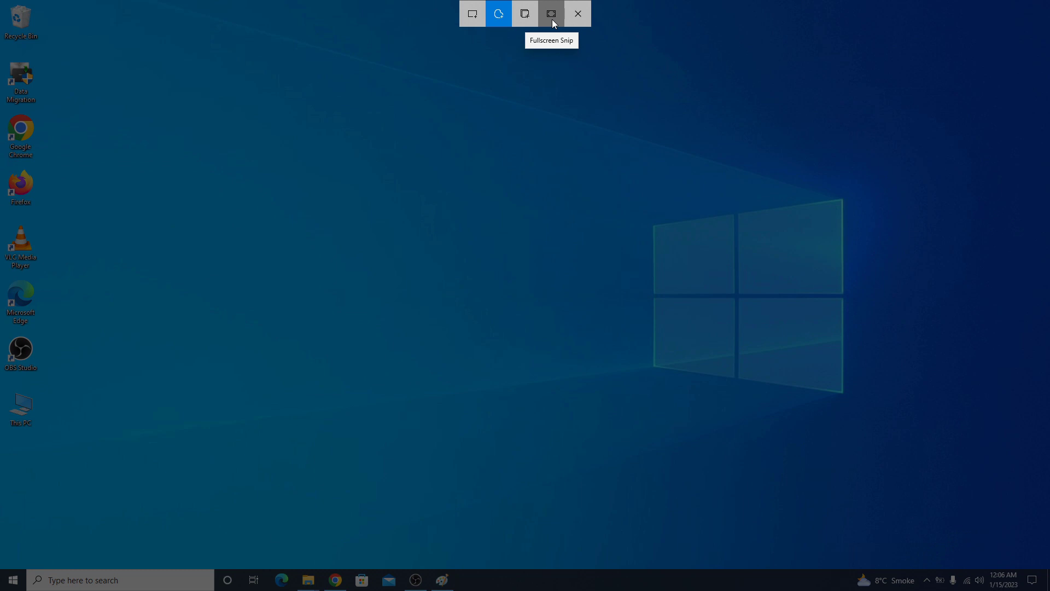
# Take a Fullscreen Snip of the desktop and open it in the editor.
pyautogui.click(550, 13)
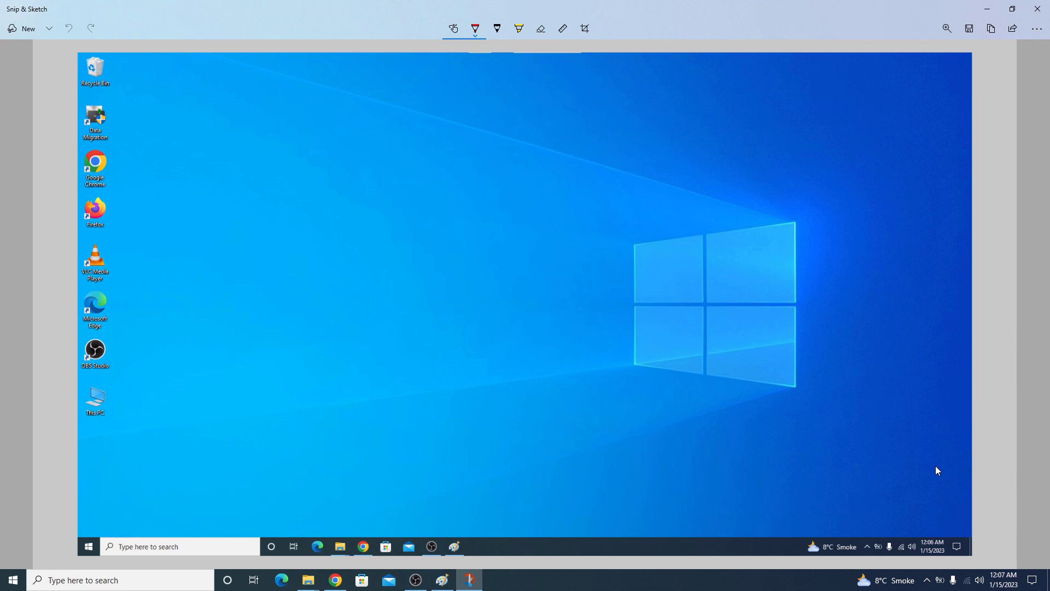
pyautogui.moveTo(927, 466)
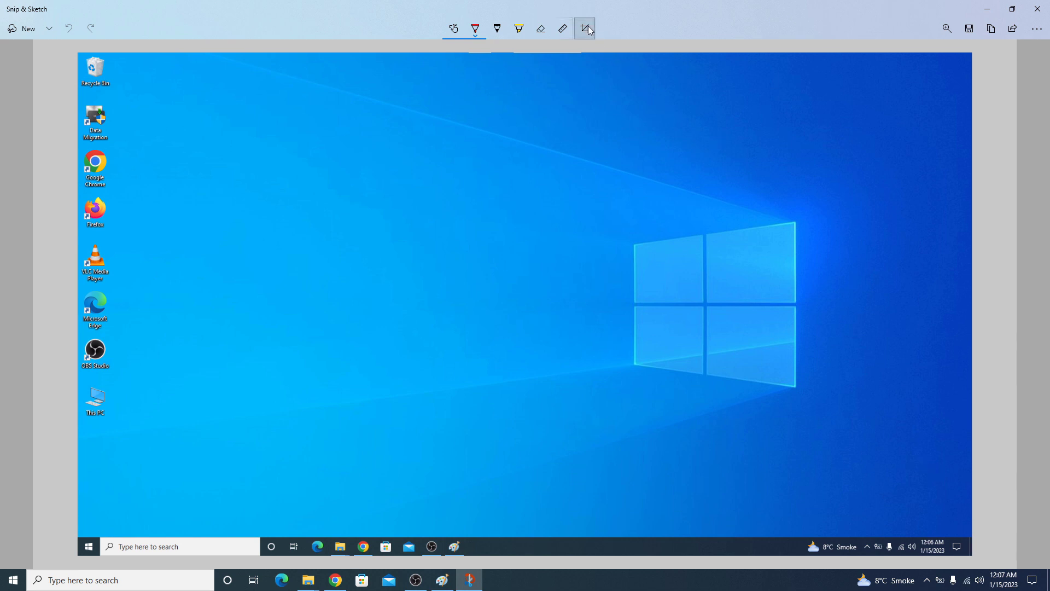
pyautogui.click(452, 28)
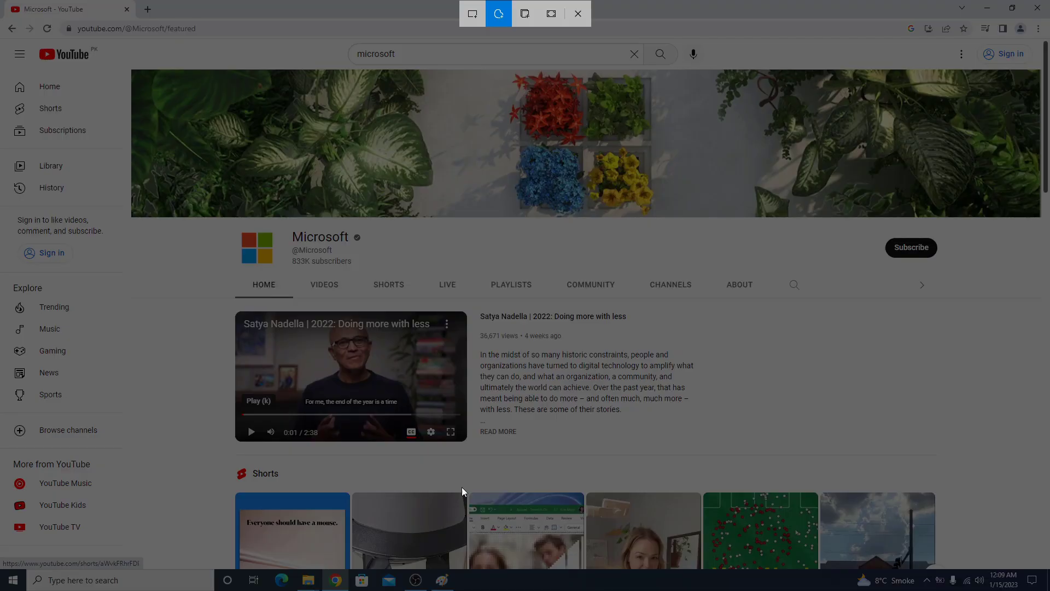
pyautogui.moveTo(524, 13)
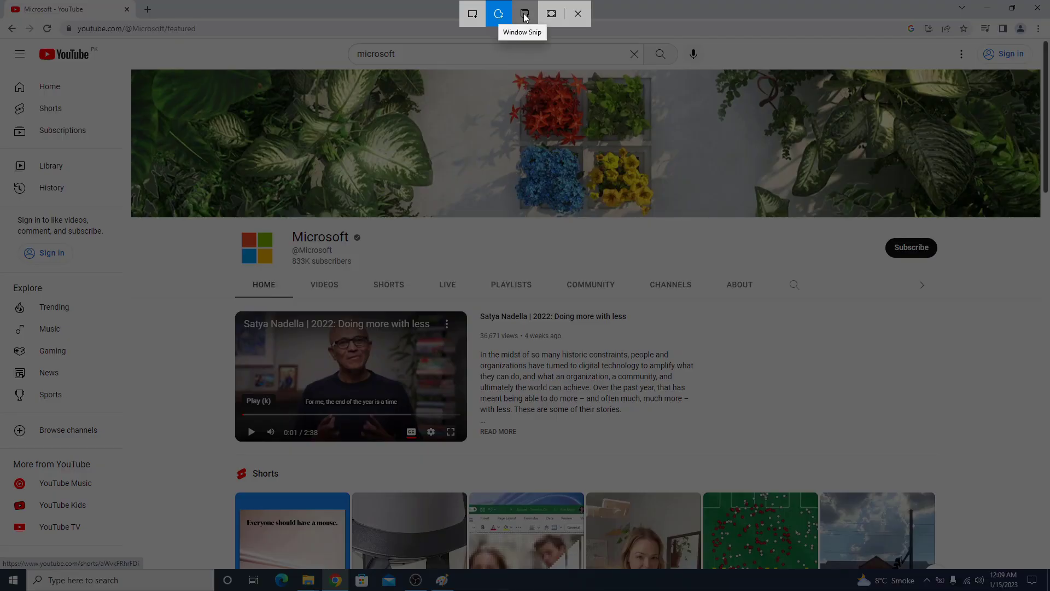
# Switch the overlay to Window Snip aimed at the YouTube browser window.
pyautogui.click(524, 14)
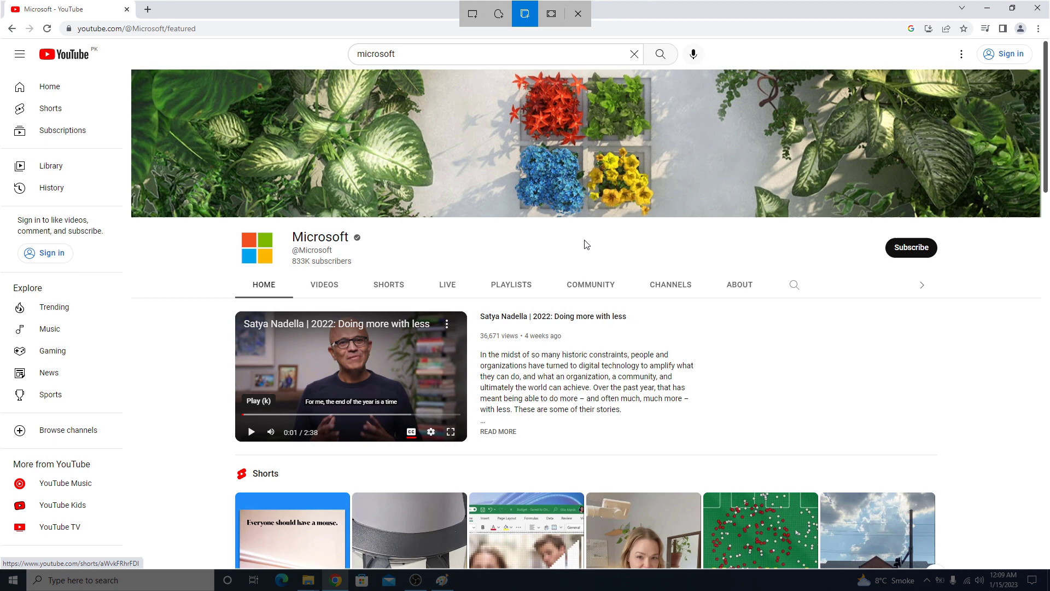
pyautogui.moveTo(580, 239)
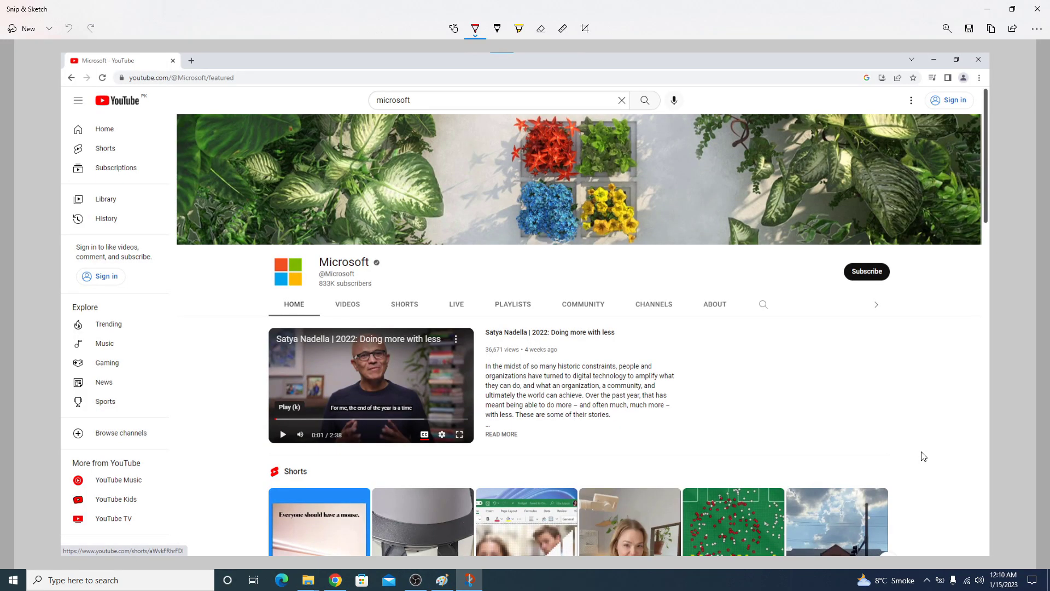
pyautogui.moveTo(221, 544)
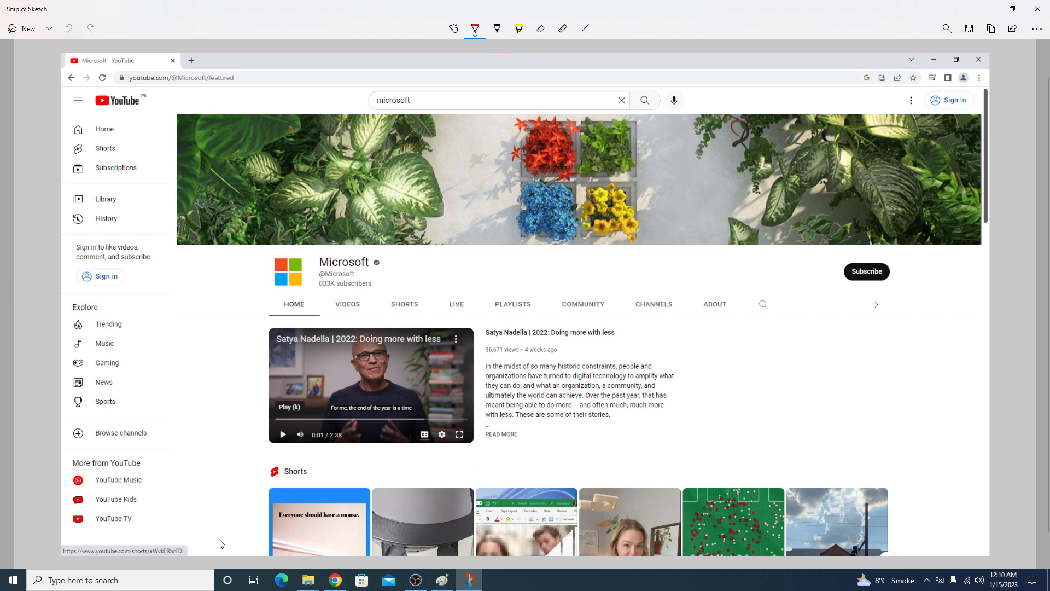
pyautogui.moveTo(986, 545)
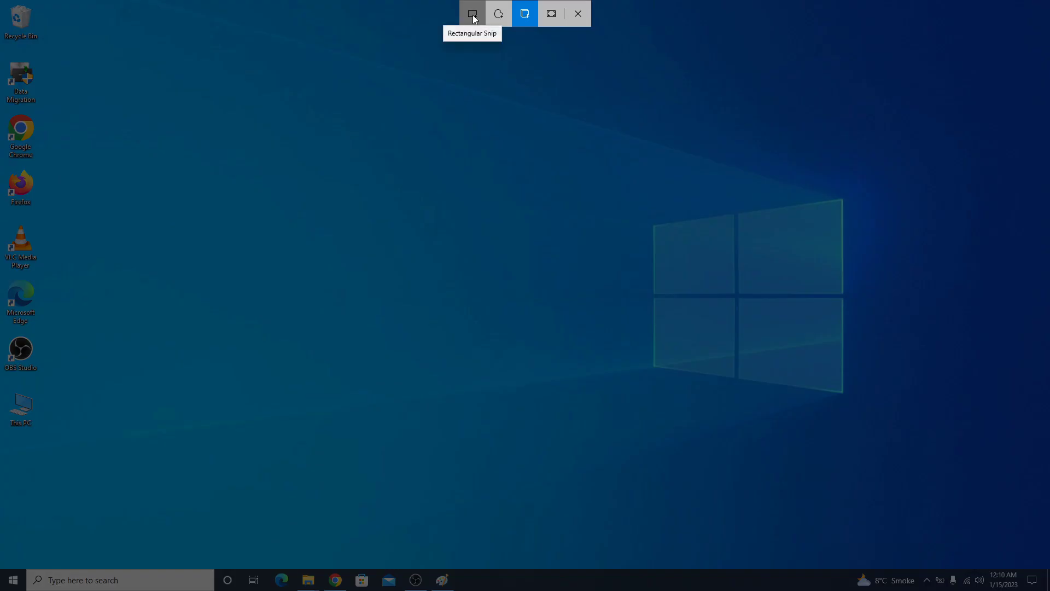
# Choose Rectangular Snip, then start a fresh snip from the editor with New.
pyautogui.click(471, 13)
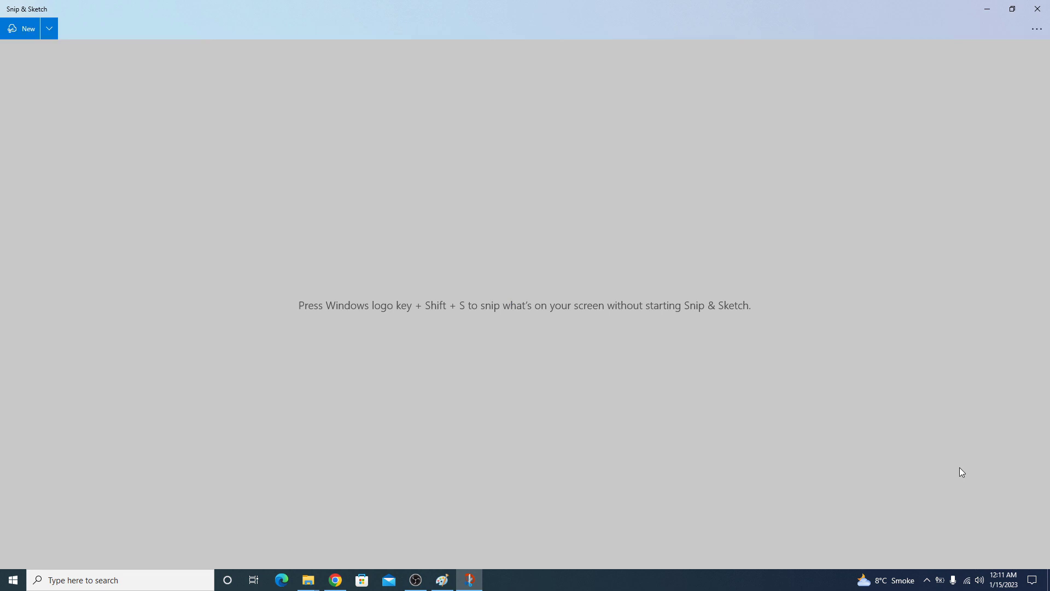
pyautogui.click(20, 29)
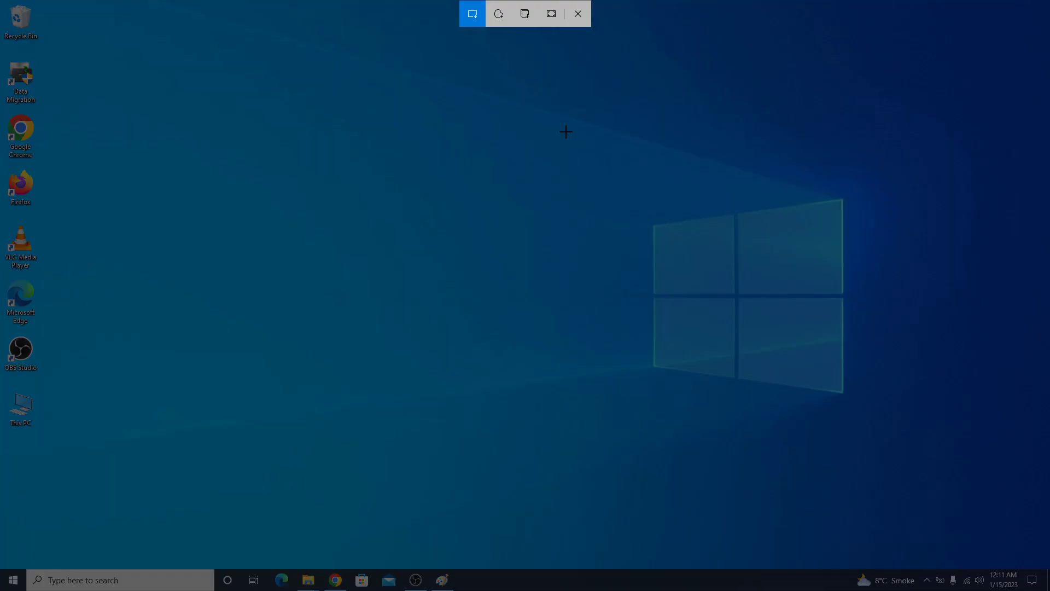
pyautogui.moveTo(499, 13)
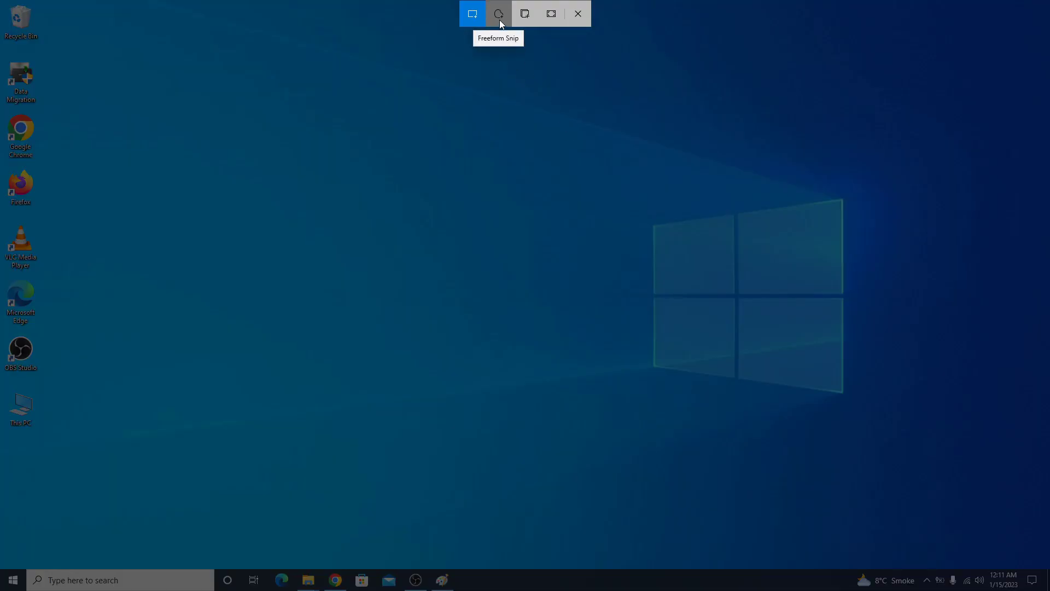
# Take a Freeform Snip of the desktop and open it from the clipboard notification.
pyautogui.click(498, 13)
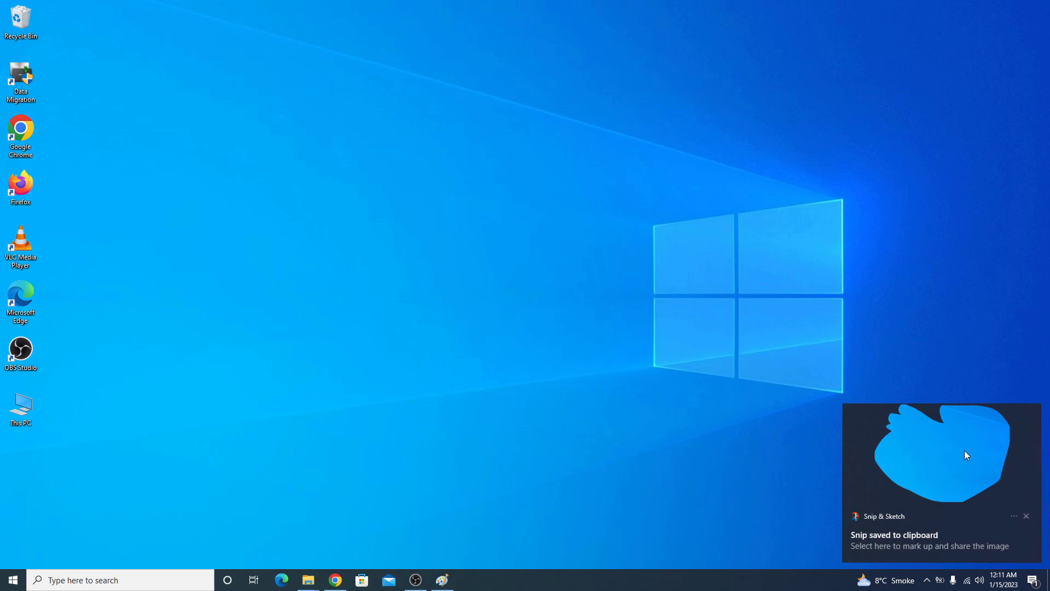
pyautogui.click(930, 539)
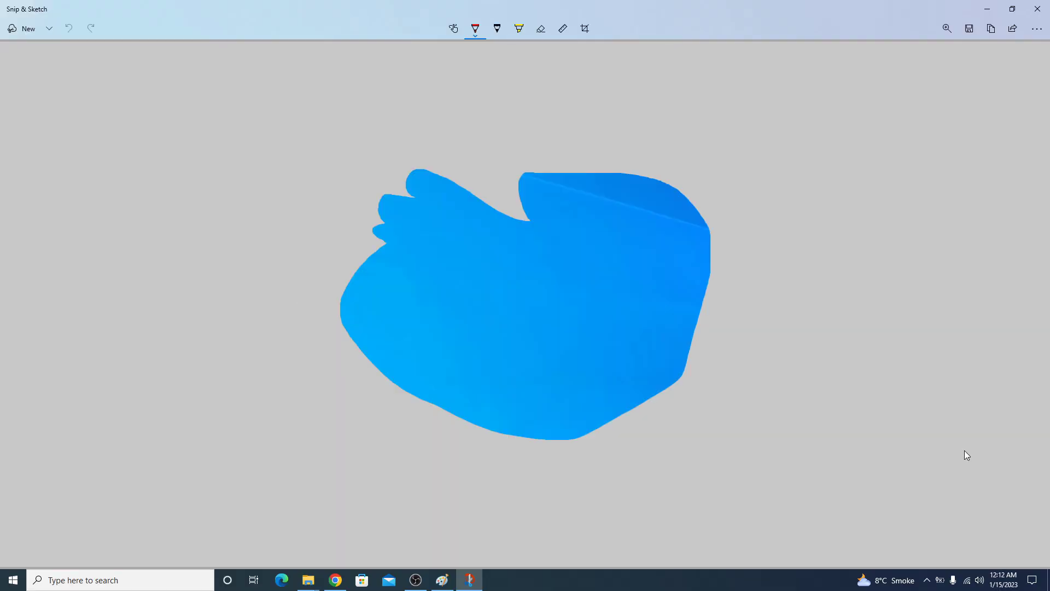